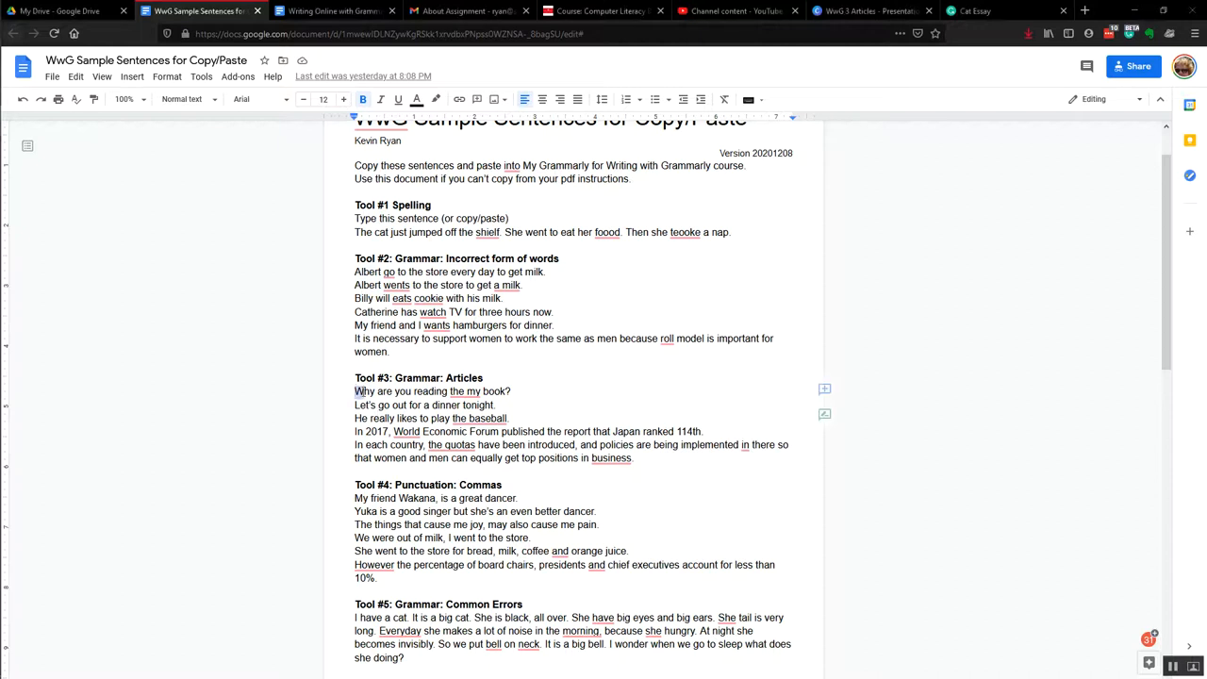
- Select the six Tool #3 article practice sentences in the Google Docs sample document
drag(355, 391, 640, 459)
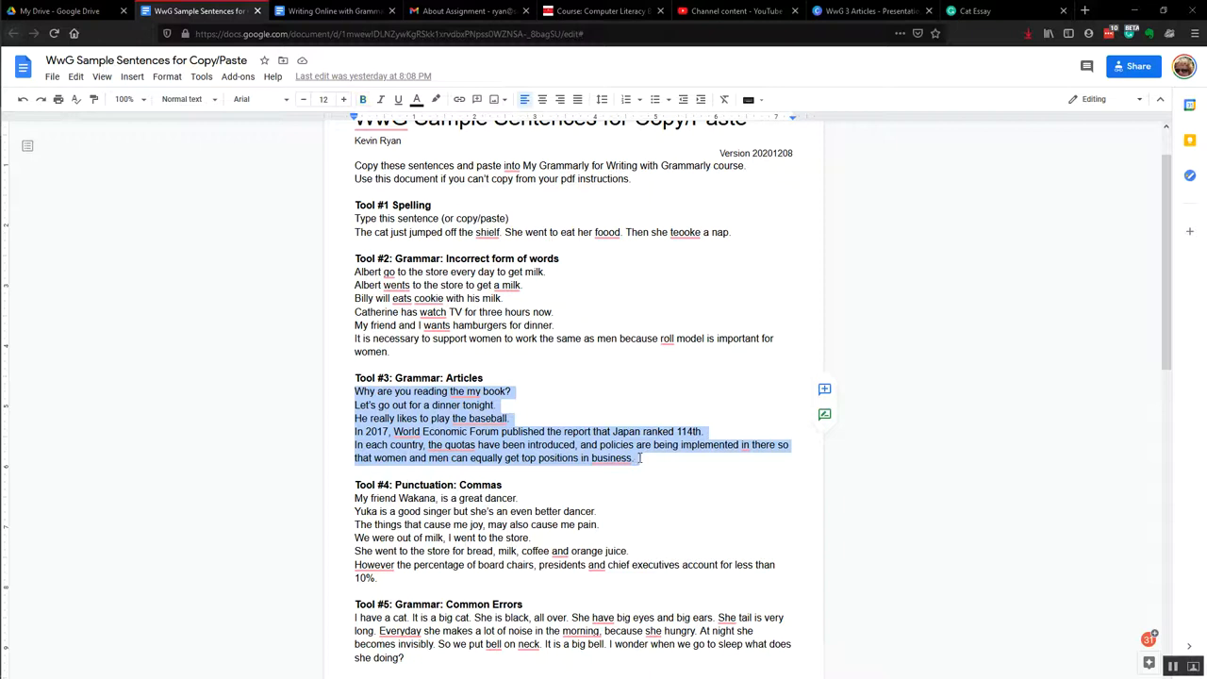
mouse_move(760, 164)
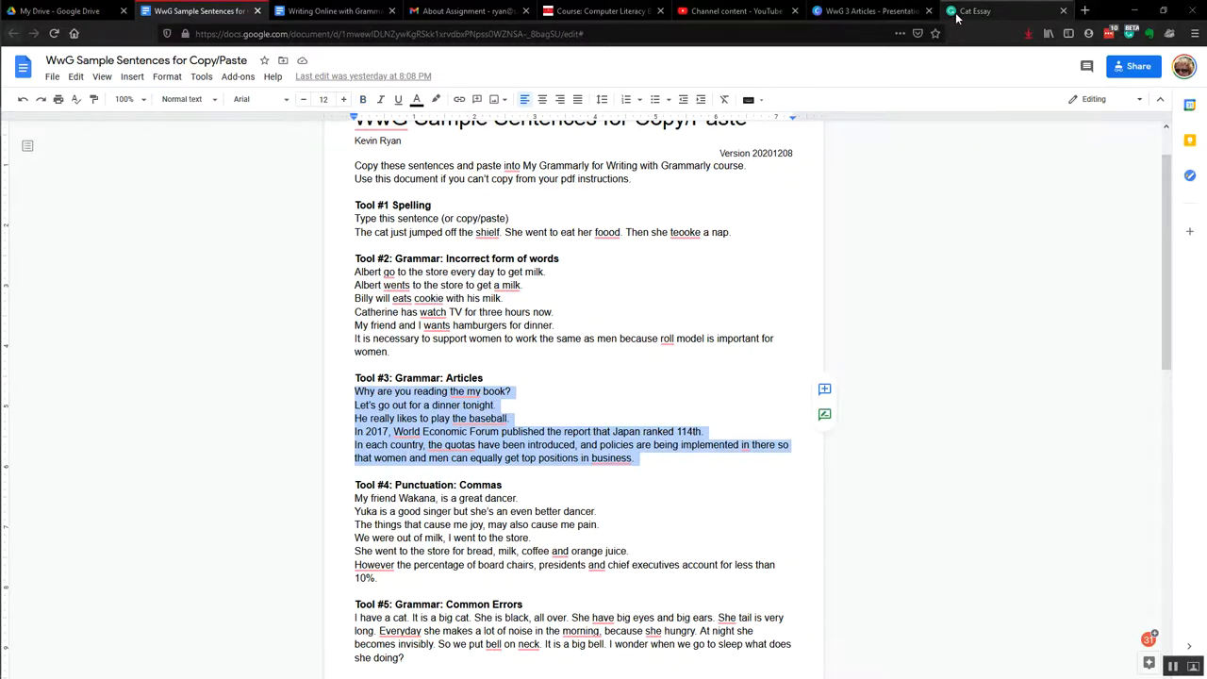
- Paste the sentences into the Cat Essay and bring up the 'the my' article alert
click(973, 11)
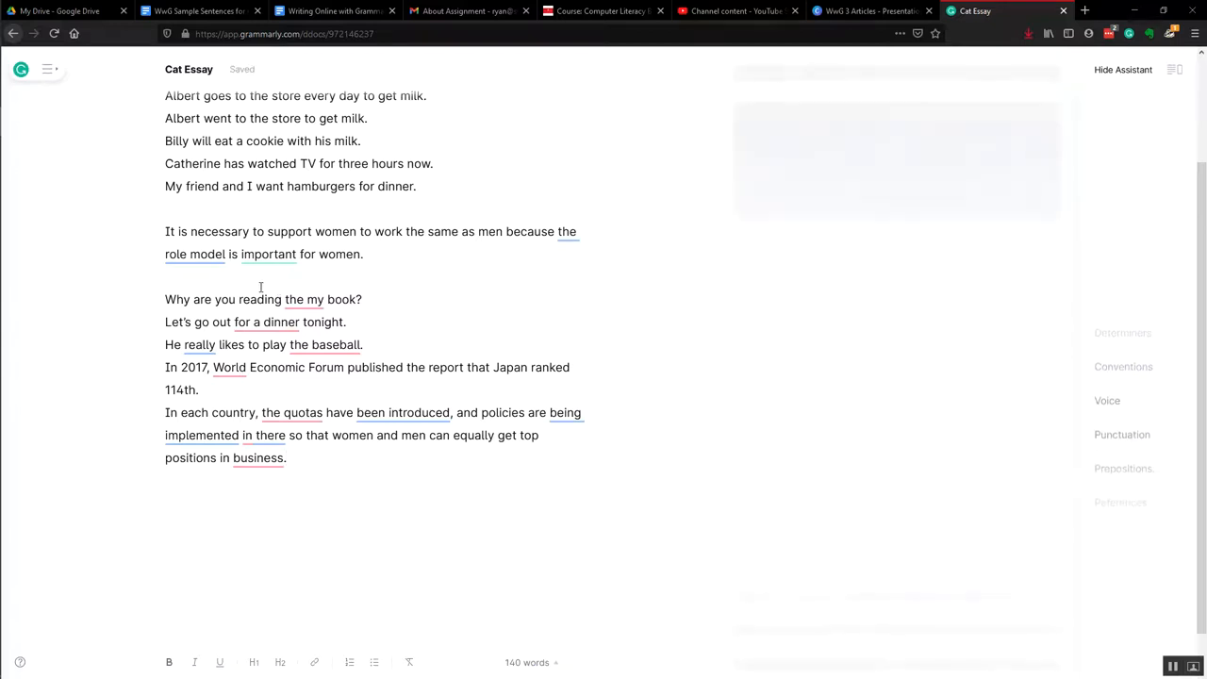
click(1114, 203)
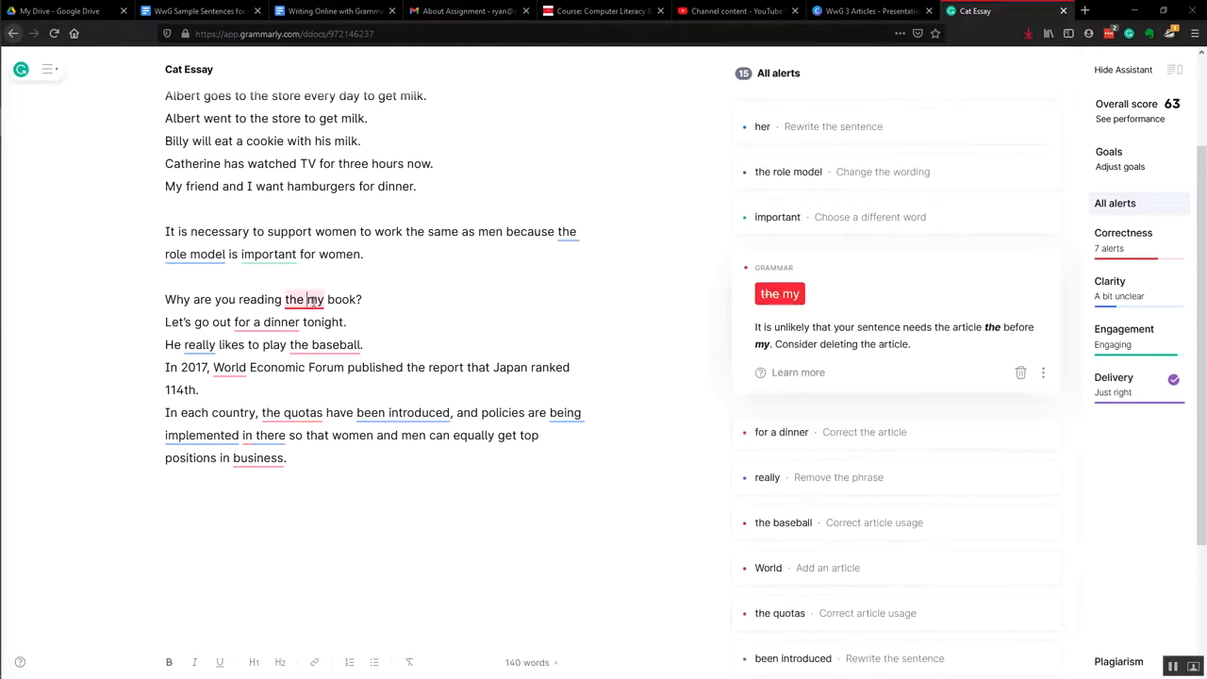
mouse_move(781, 294)
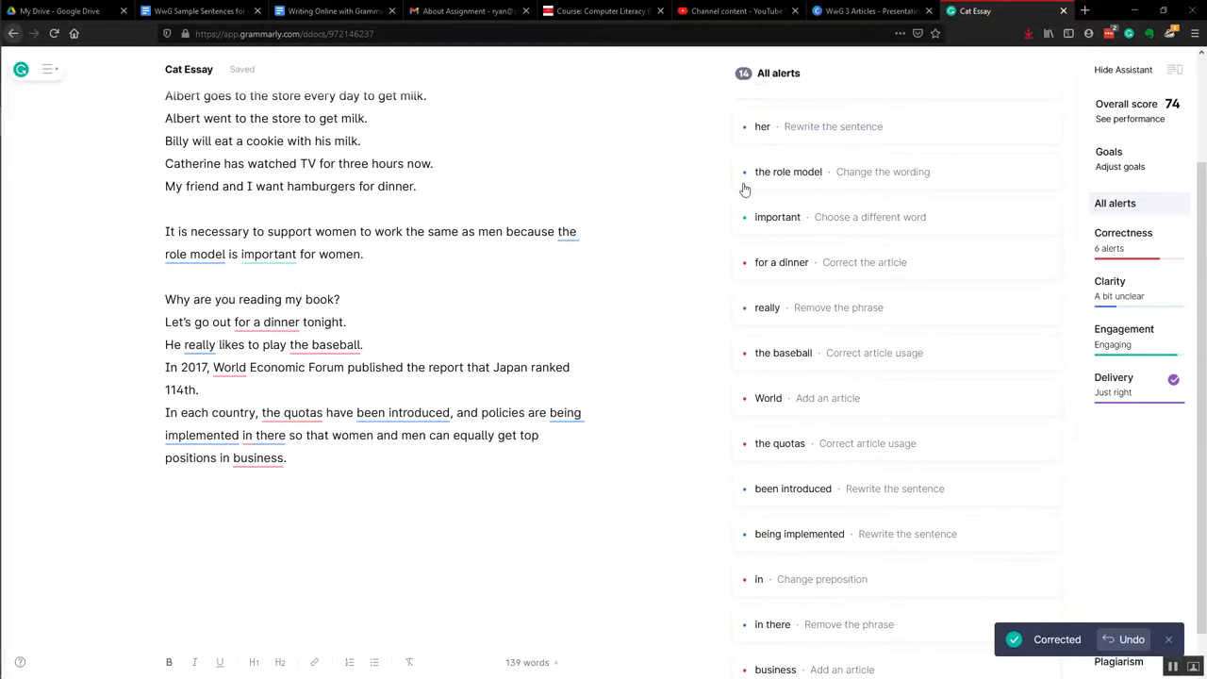
- Accept the fixes giving 'for dinner', 'play baseball' and 'the World Economic Forum'
click(781, 262)
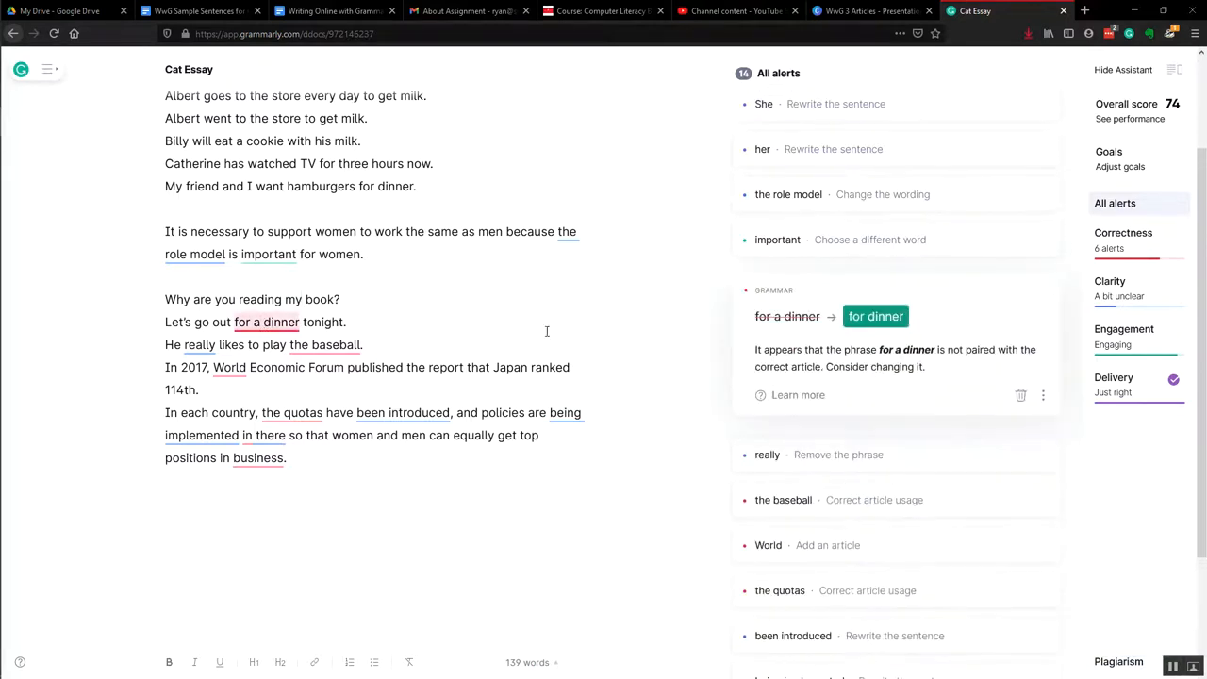
click(875, 317)
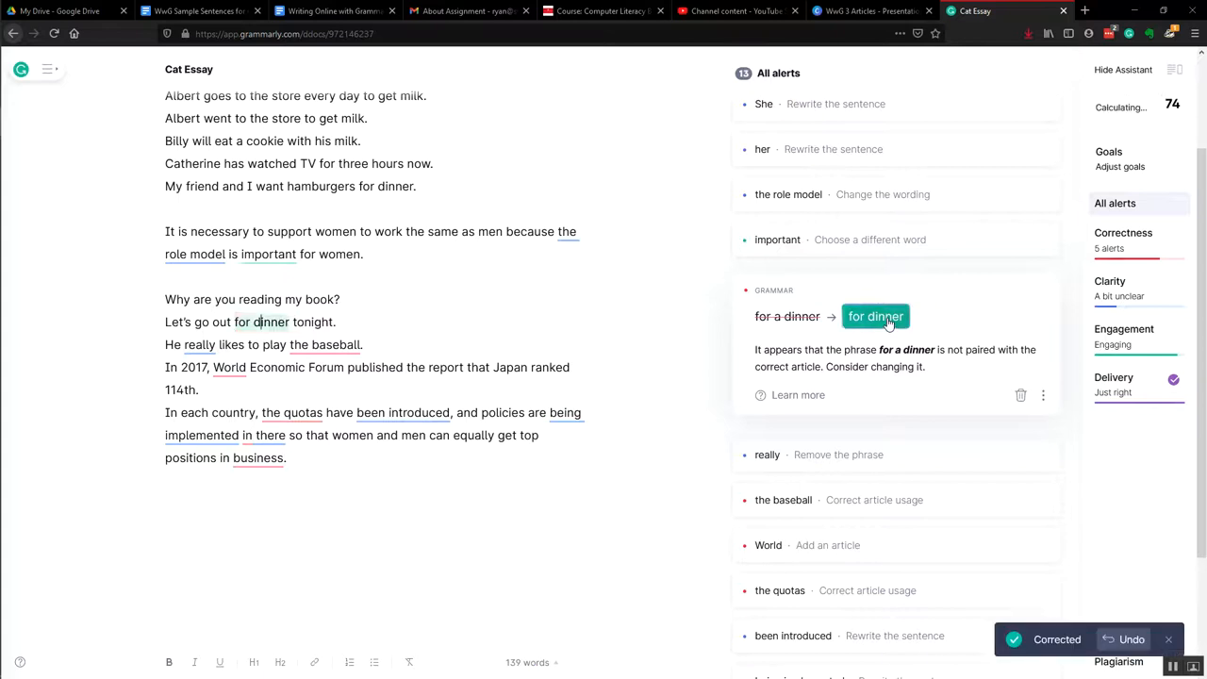
click(875, 316)
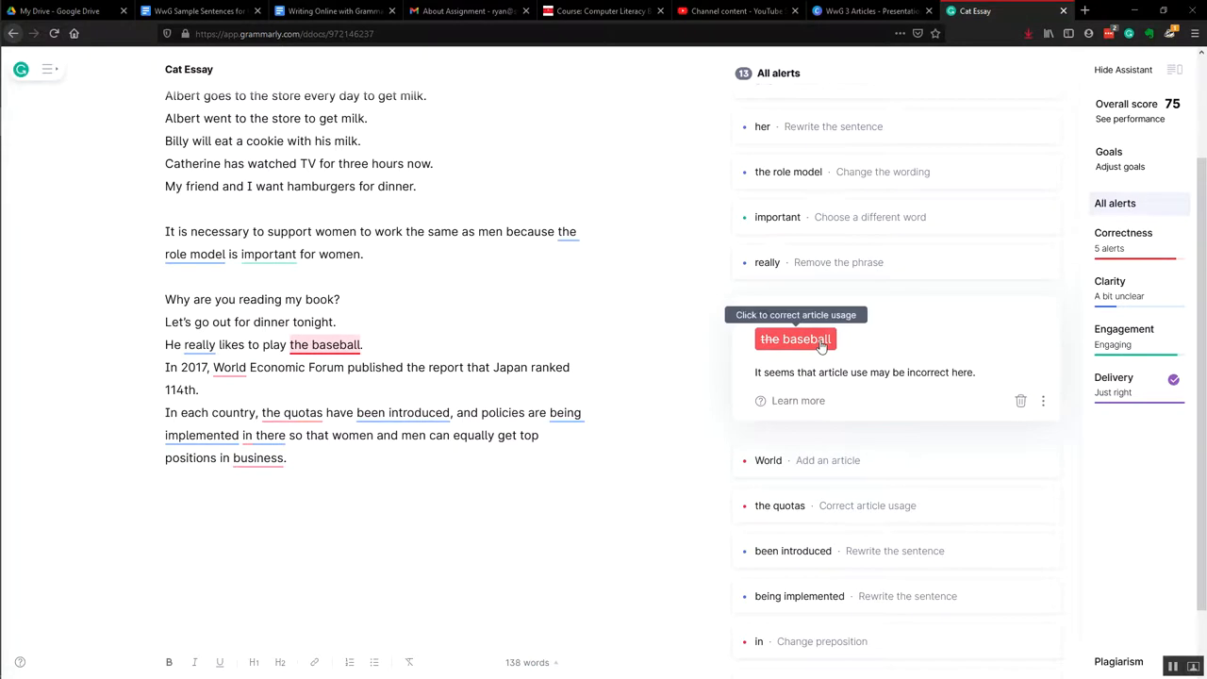
click(796, 339)
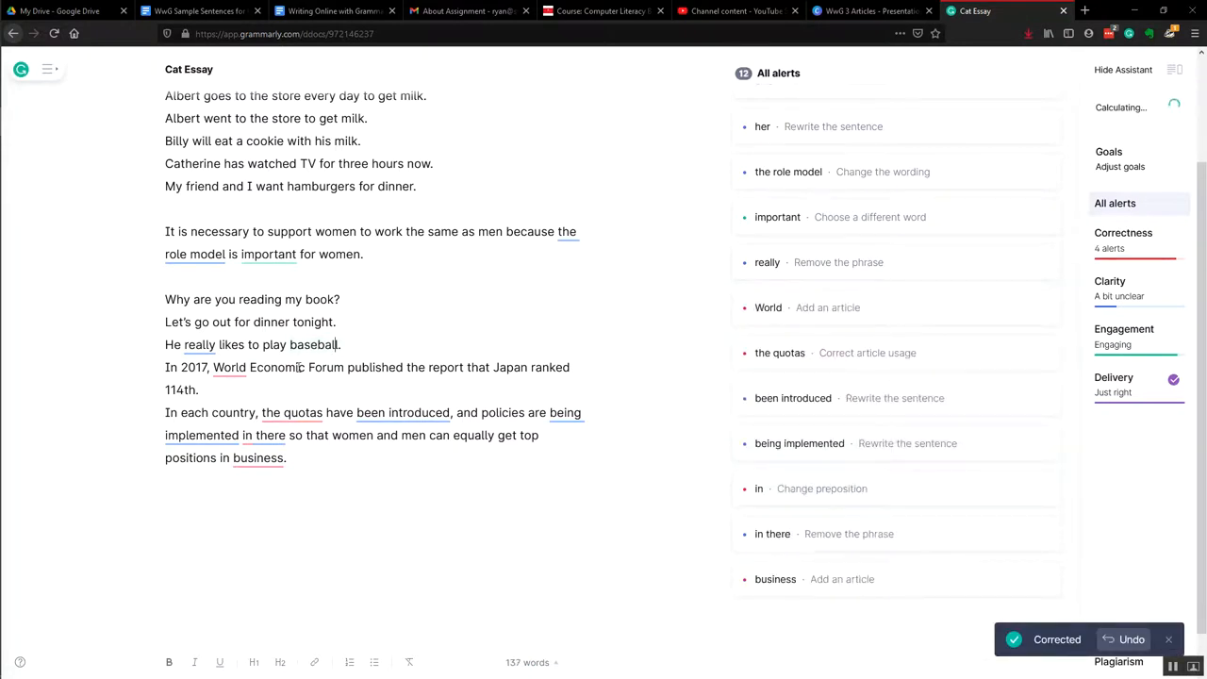
click(767, 307)
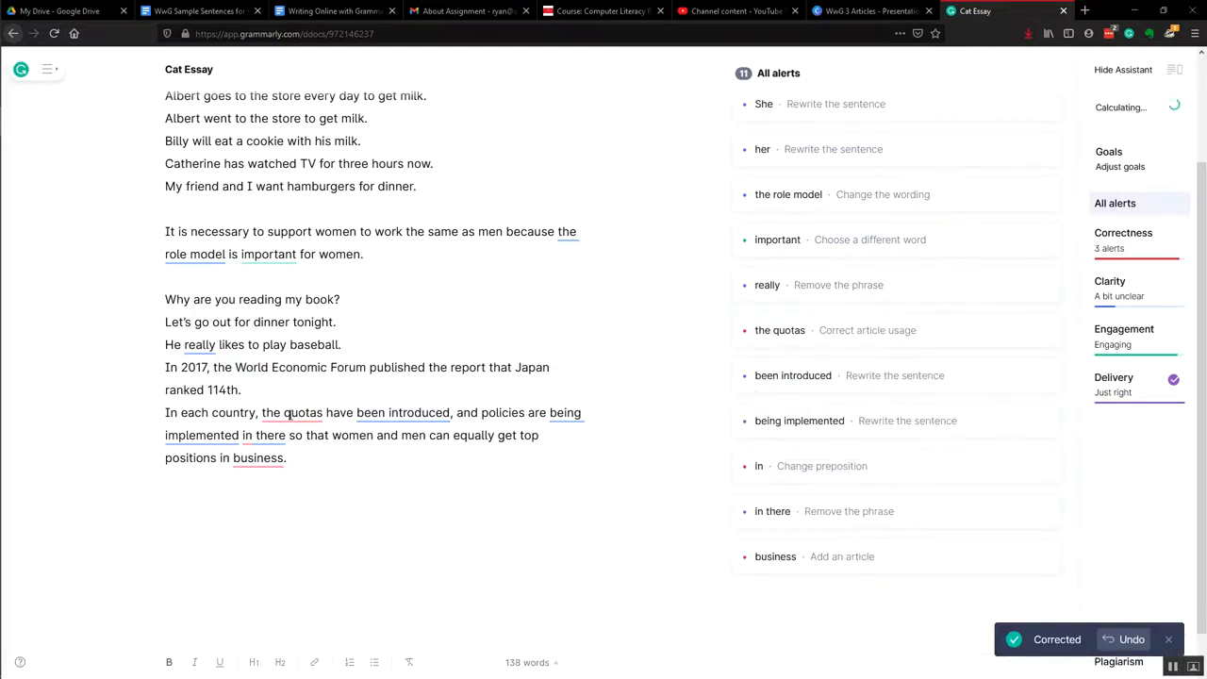
- Change 'the quotas' to 'quotas' and bring up the Add an article alert for 'business'
click(781, 328)
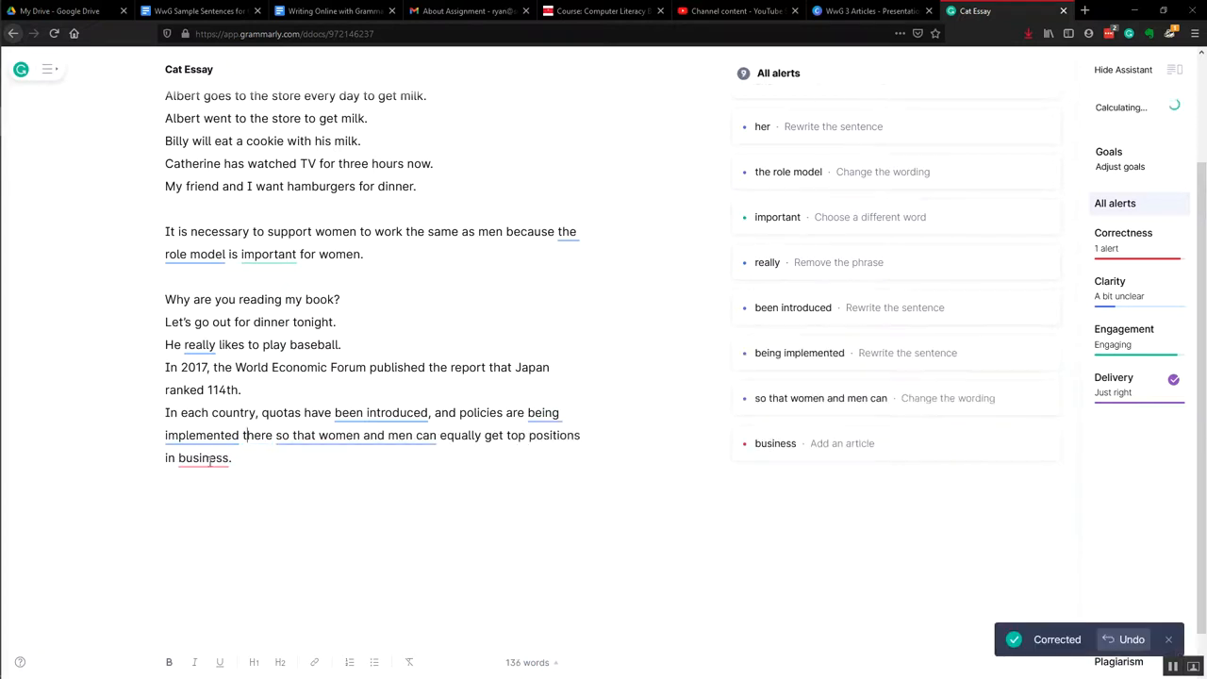
click(775, 443)
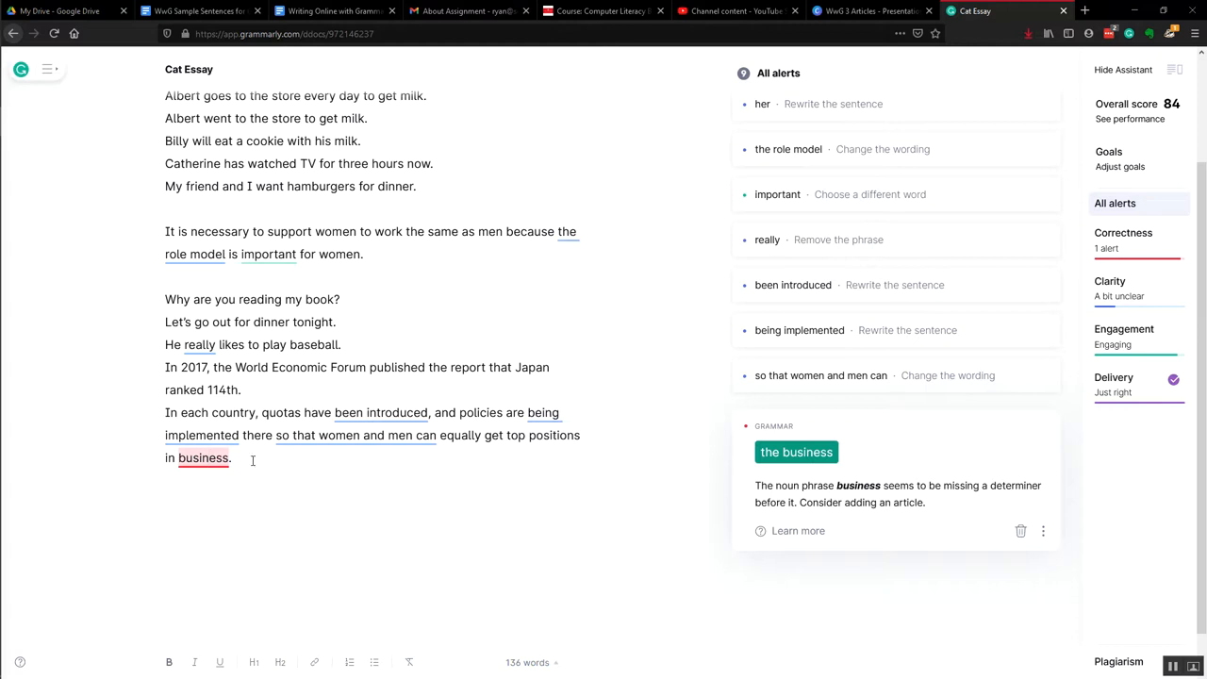
mouse_move(204, 462)
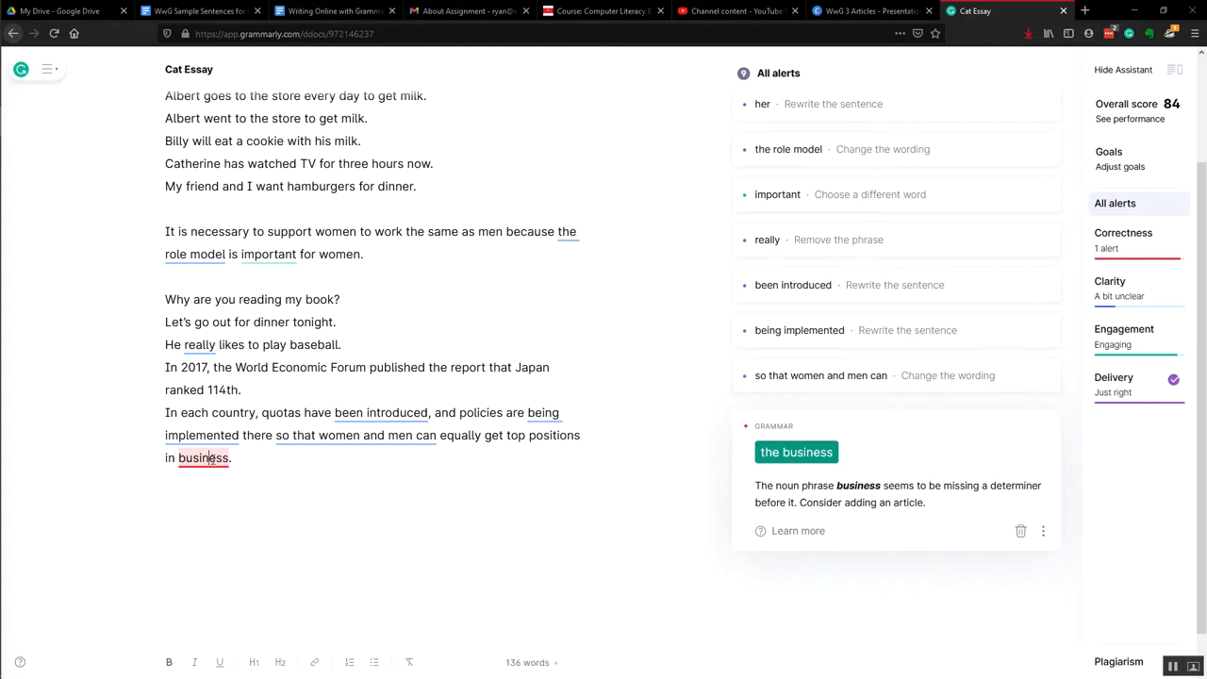
mouse_move(385, 462)
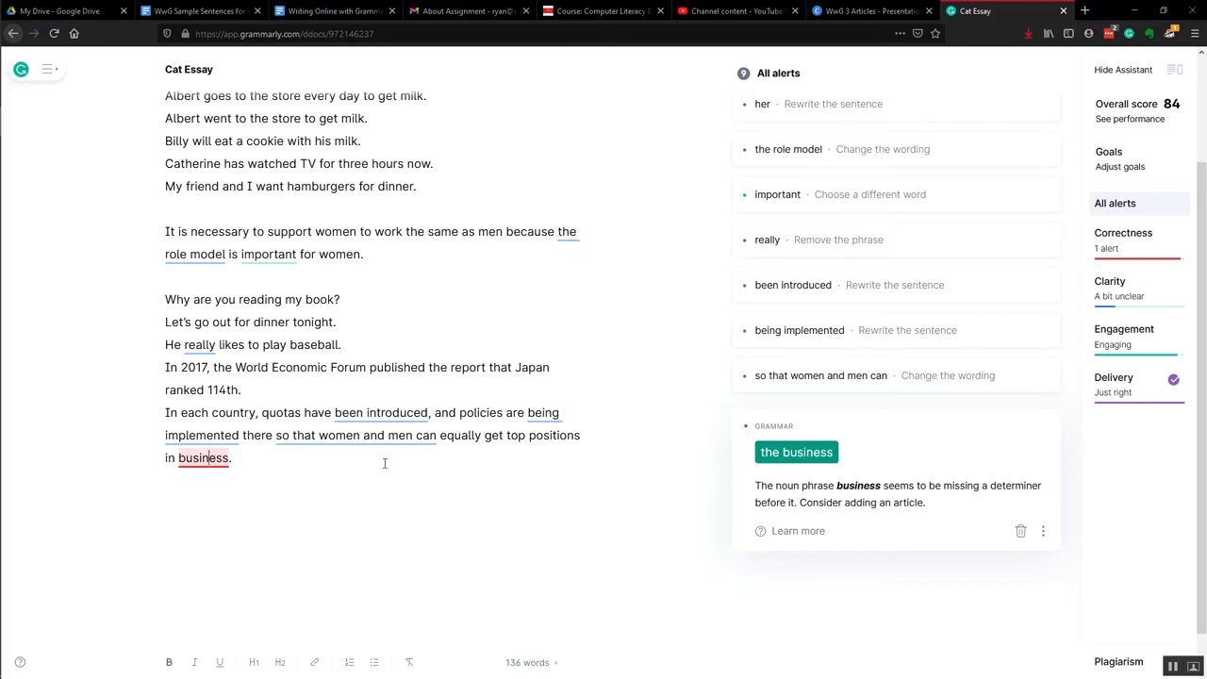